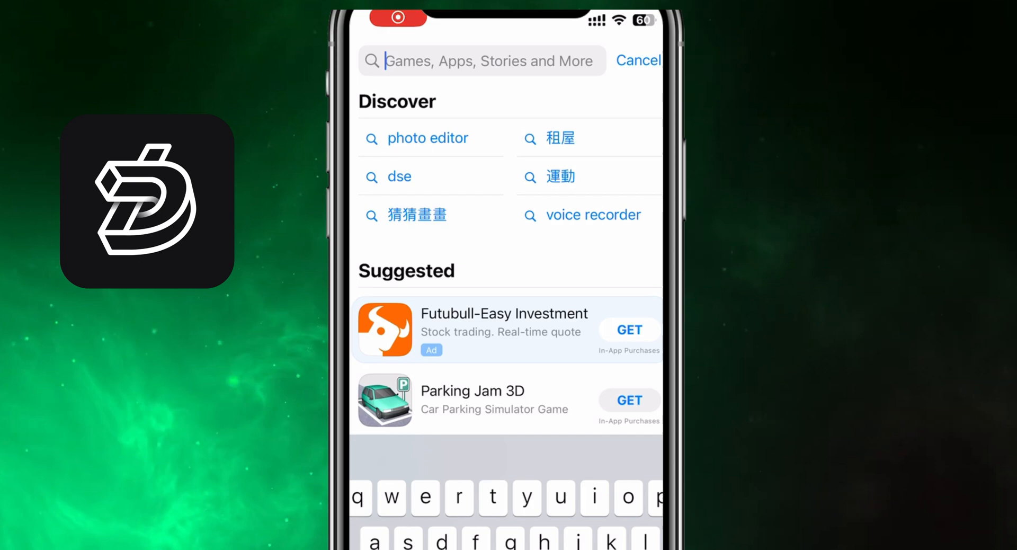
Step: Search the App Store for "Dream Vi" to find the DreamVid app
text(Dream Vi)
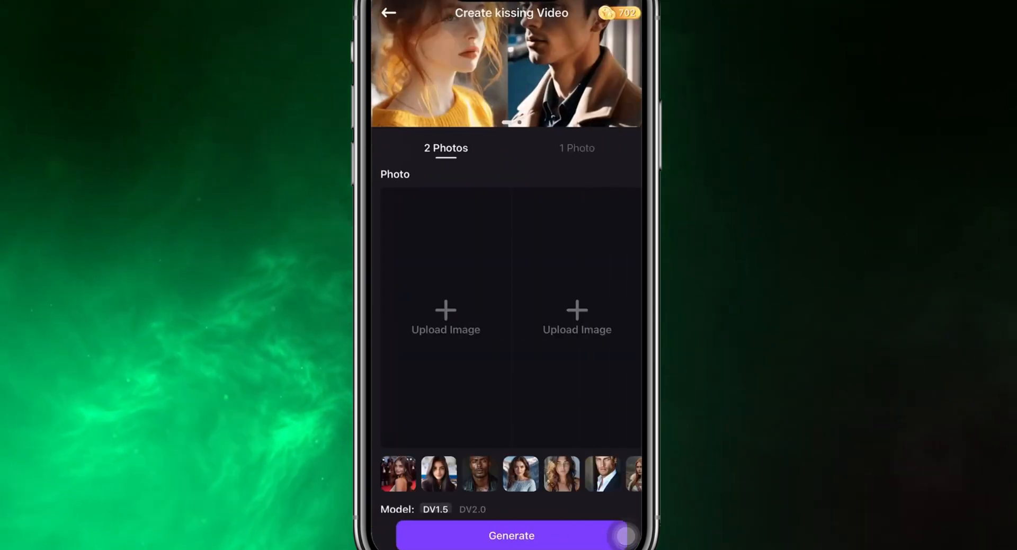
Step: Generate a DV2.0 kissing video from one uploaded photo of the two yellow-jersey men
click(576, 147)
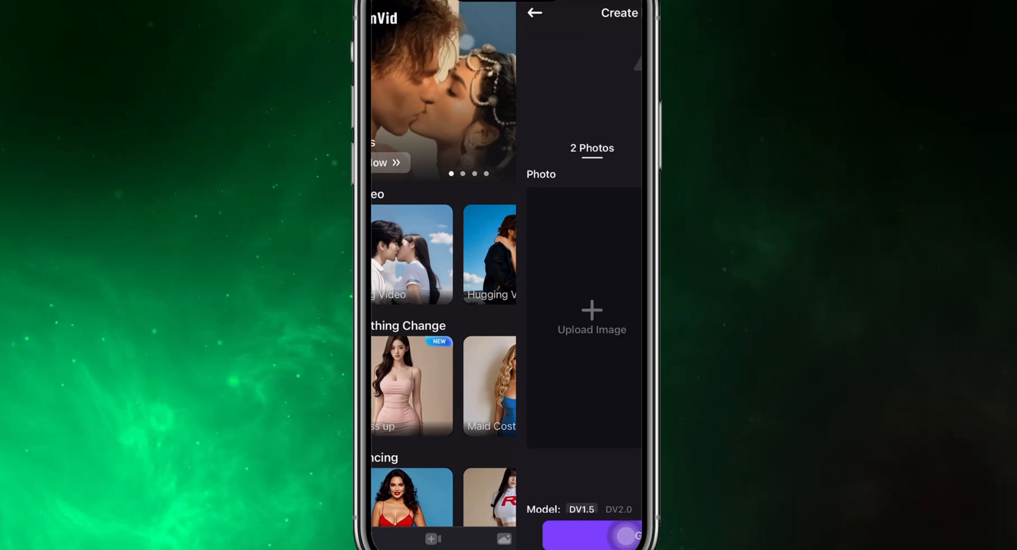
click(591, 318)
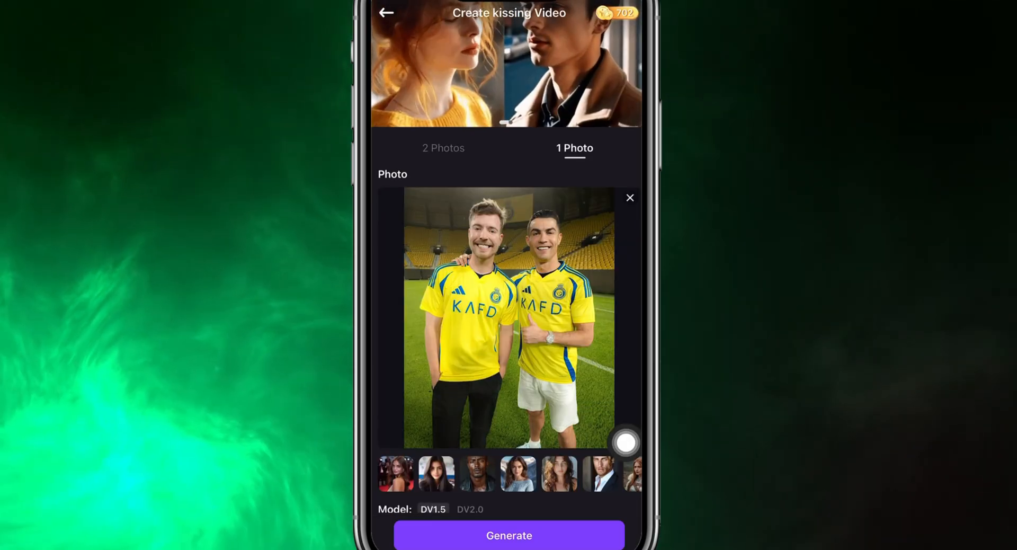
click(469, 509)
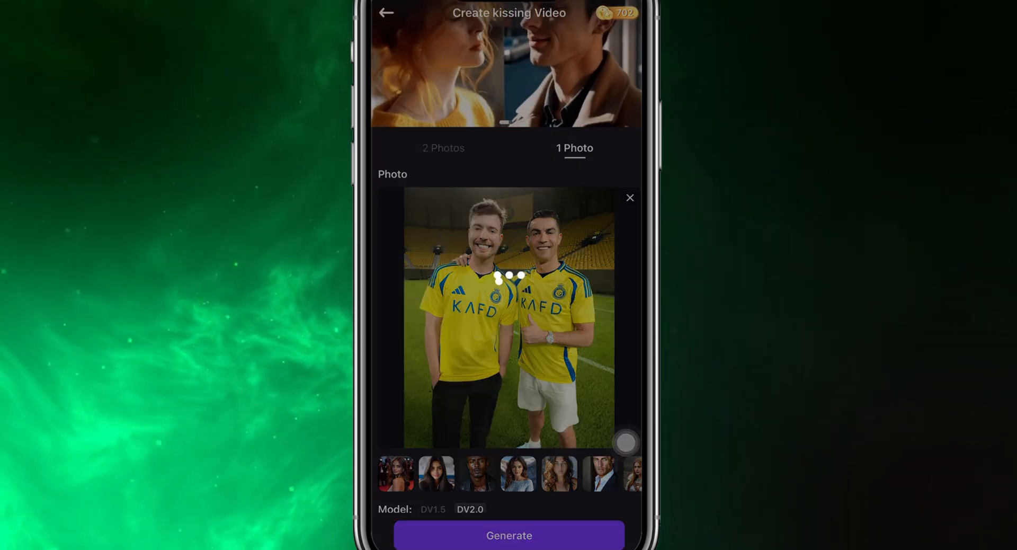
click(509, 535)
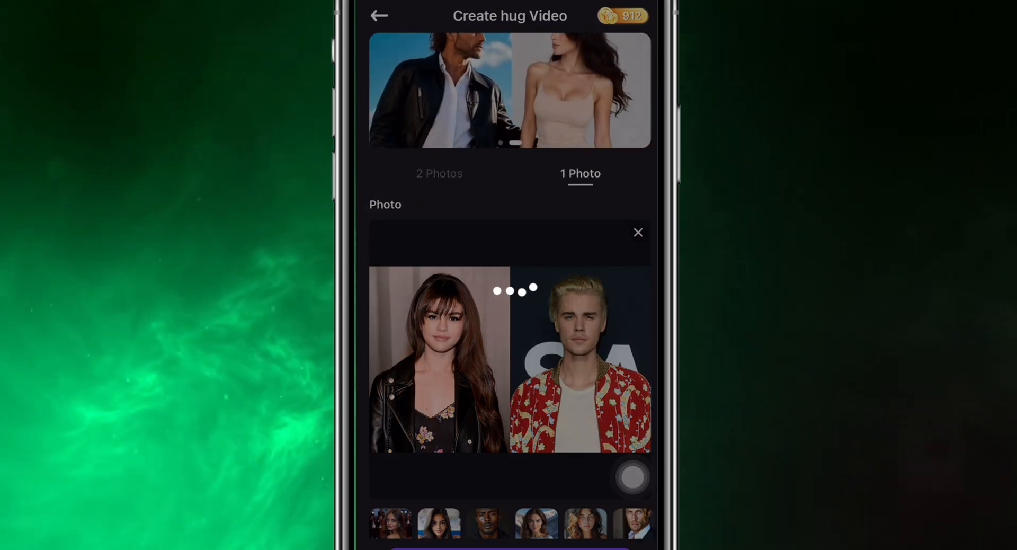
Step: Generate a one-photo hug video of the brunette woman and blond man, then return home
click(509, 547)
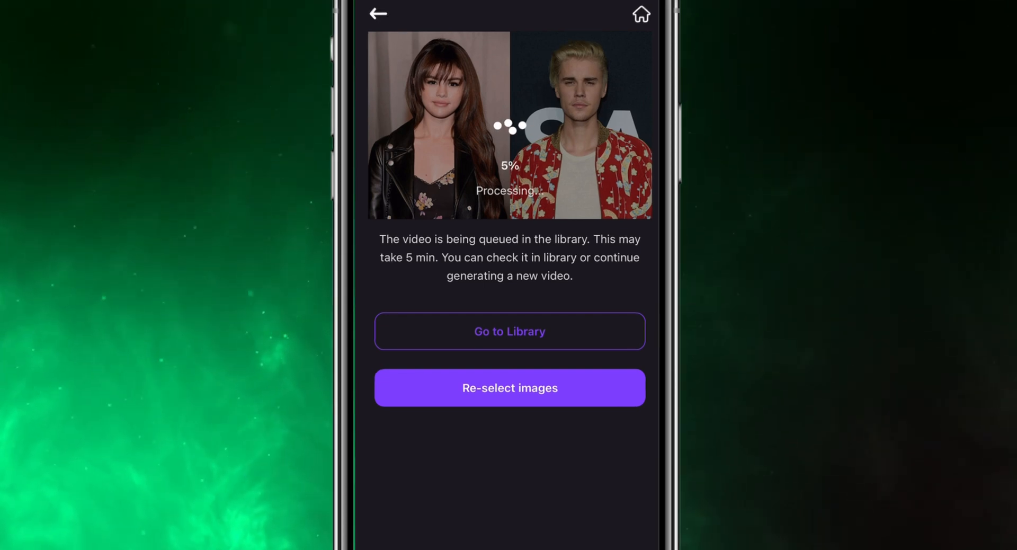
click(378, 14)
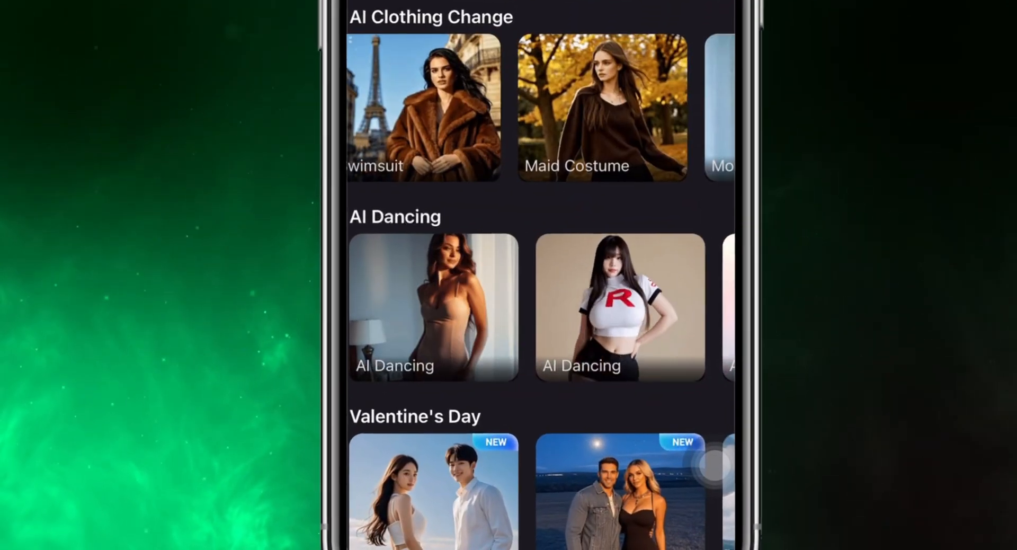
scroll(down, 3)
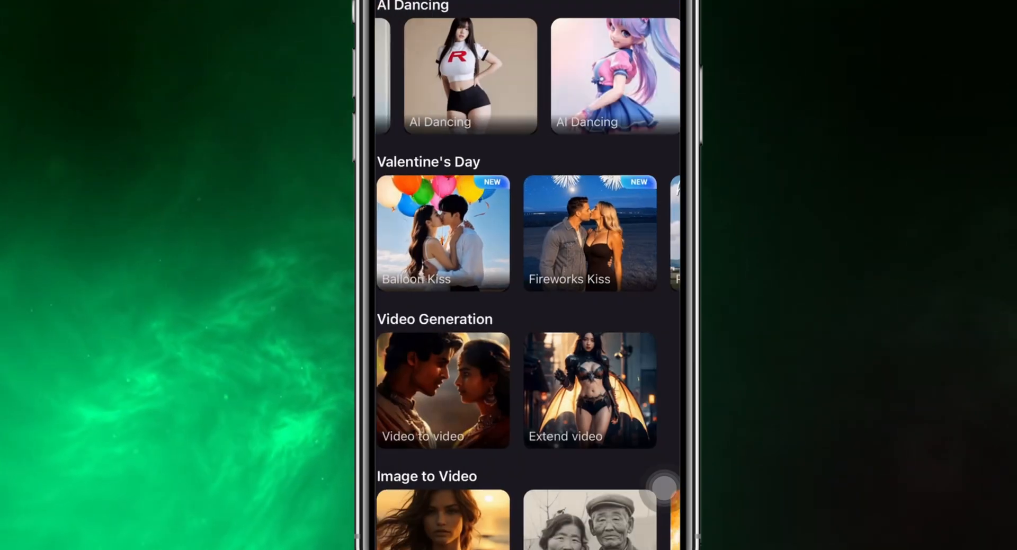
scroll(left, 3)
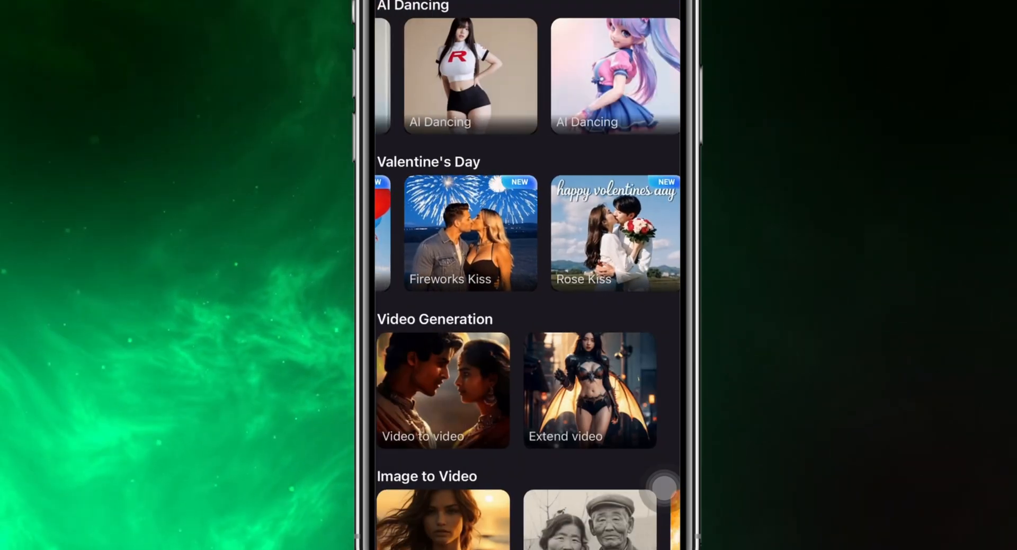
scroll(down, 3)
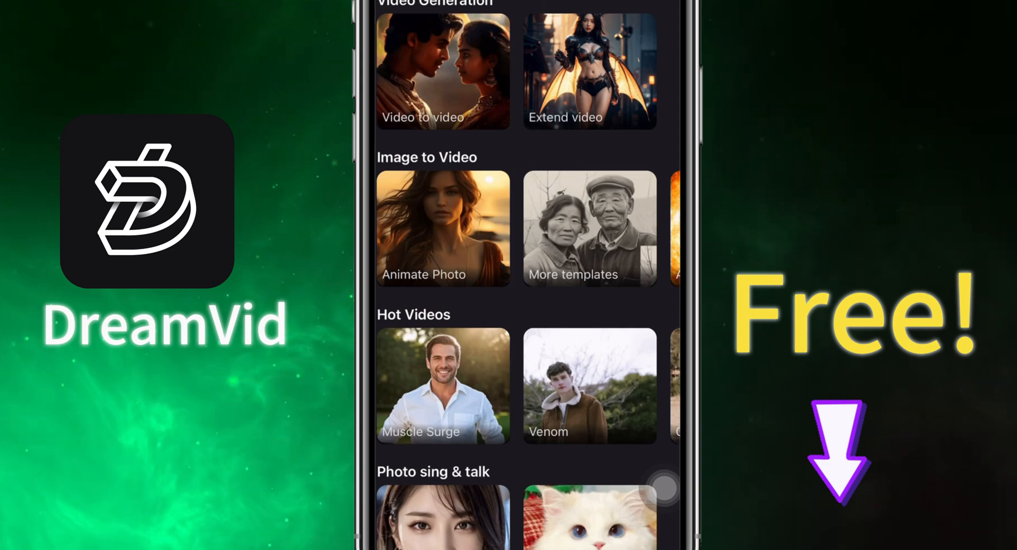
scroll(down, 3)
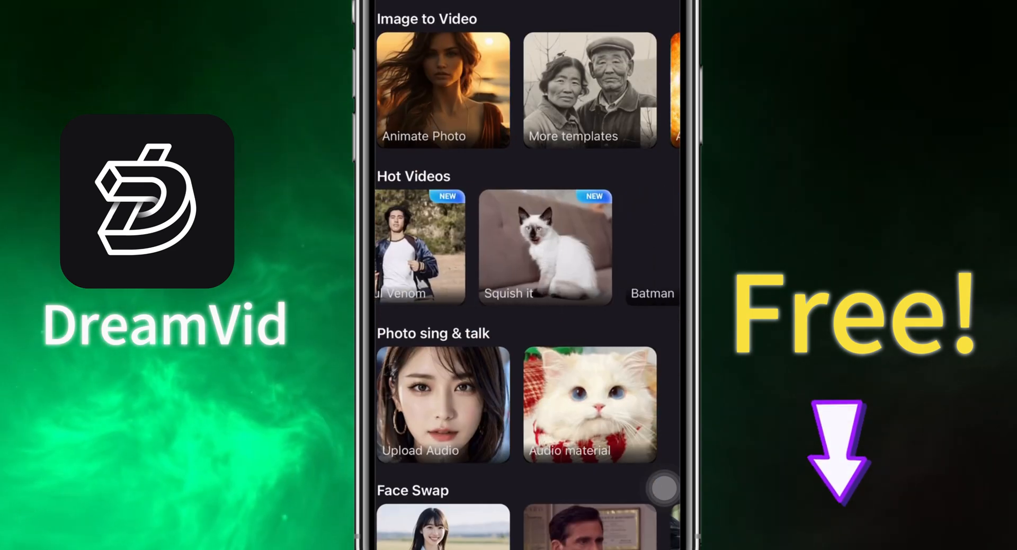
scroll(down, 3)
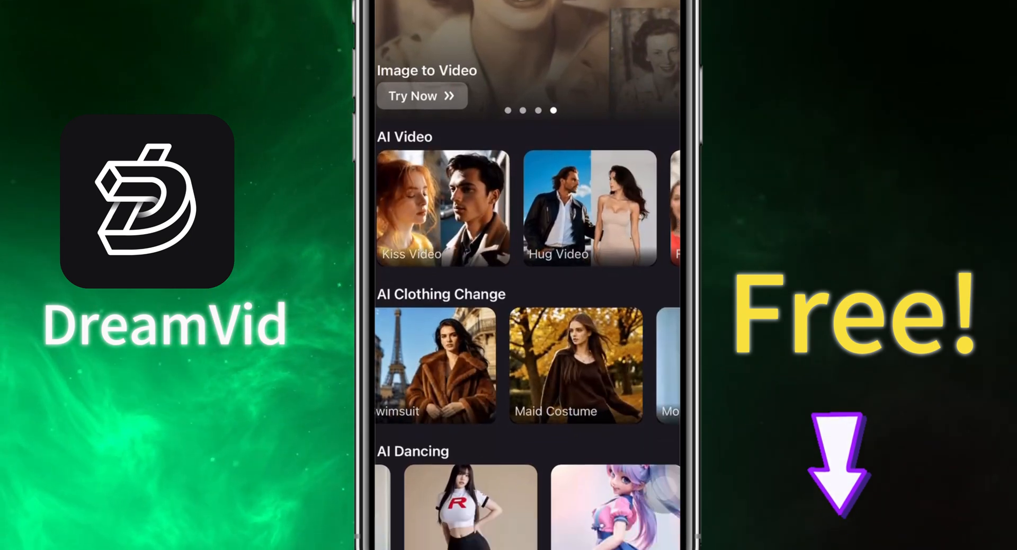
scroll(down, 3)
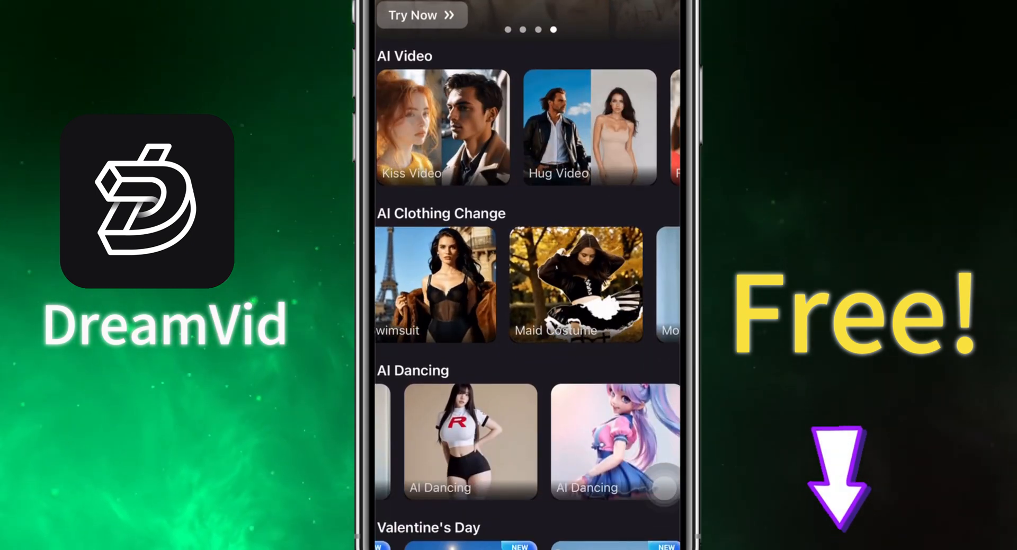